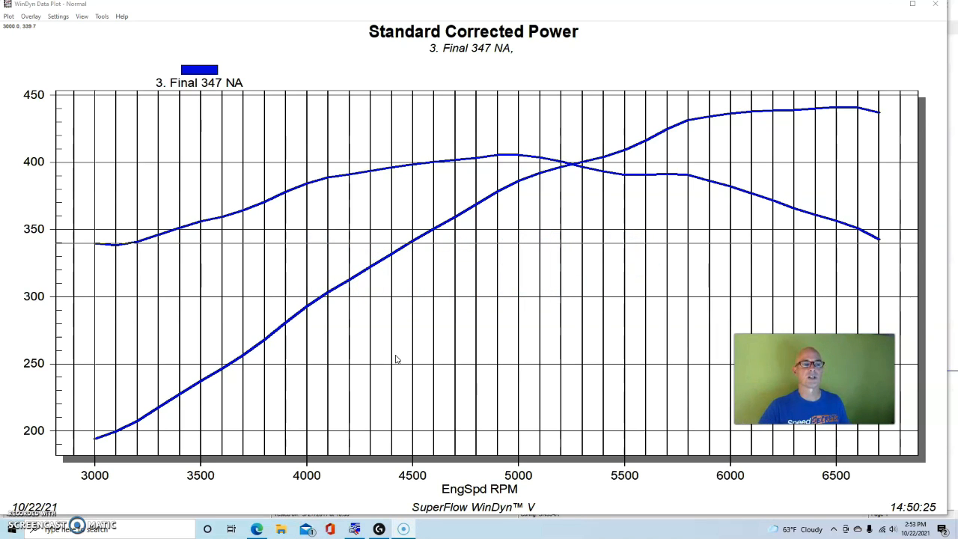
Overlay the '4. Final 347 100 hp18' run from the FINAL NOS folder onto the 347 NA plot
click(8, 15)
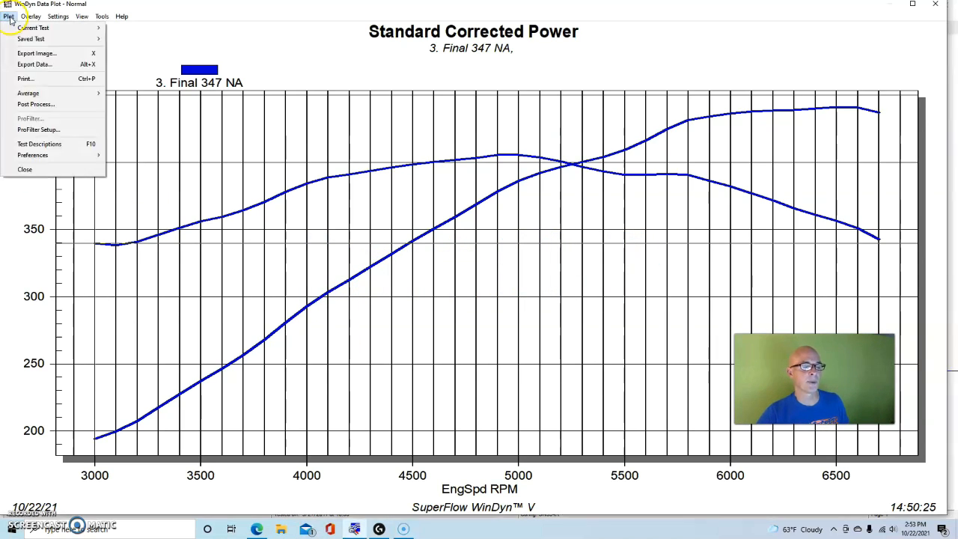
mouse_move(39, 144)
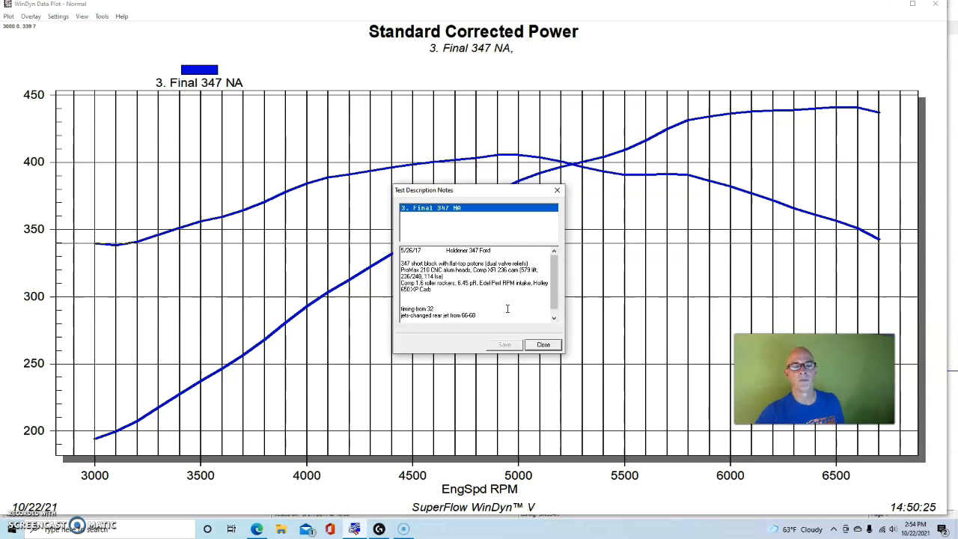
mouse_move(525, 307)
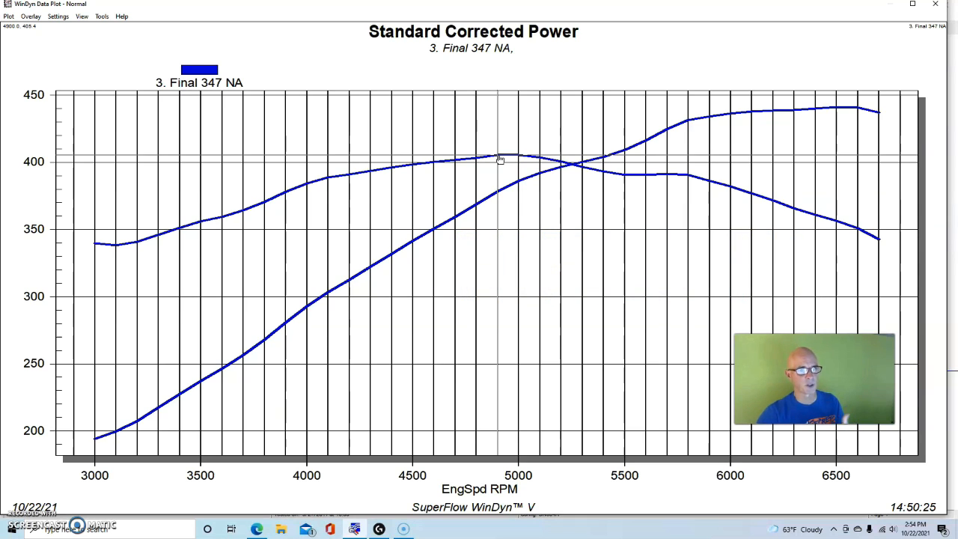
click(31, 15)
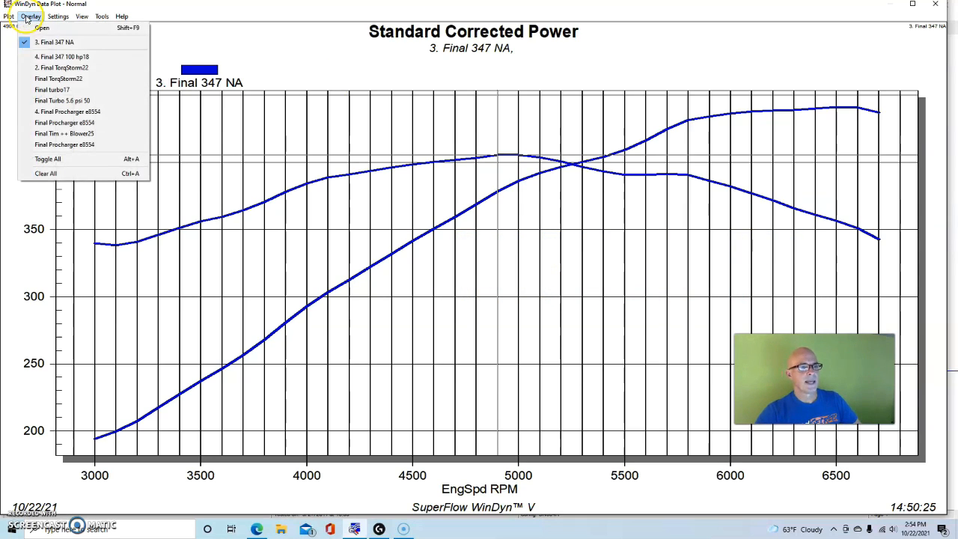
click(41, 28)
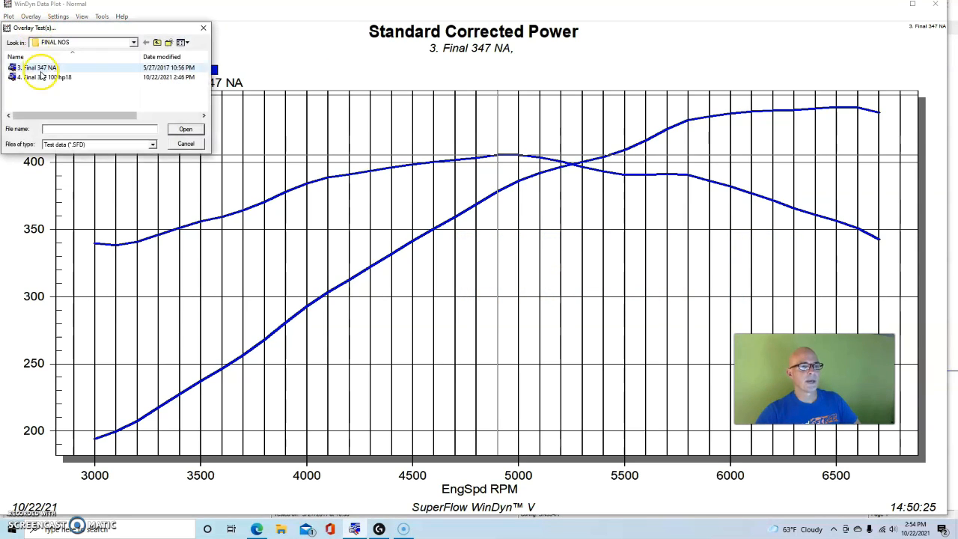
click(185, 129)
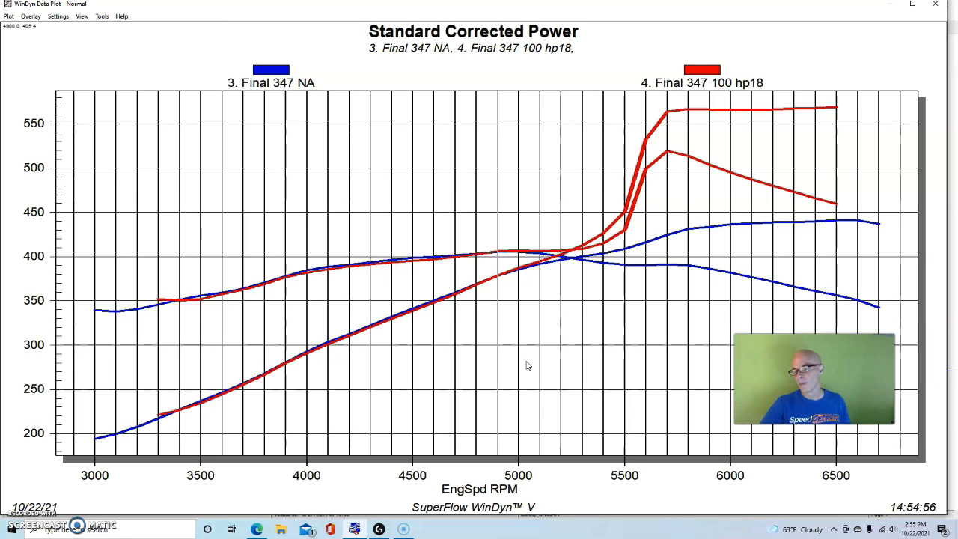
mouse_move(795, 248)
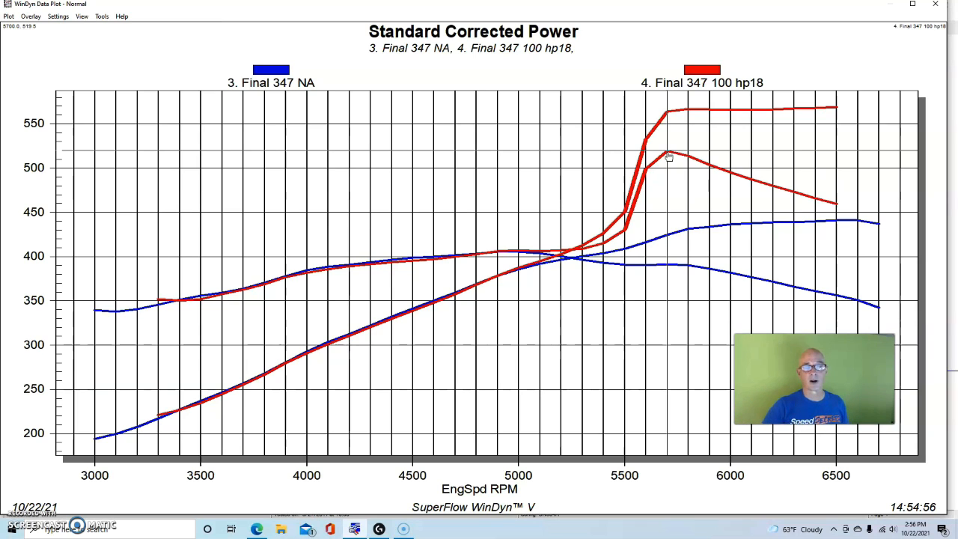
mouse_move(818, 225)
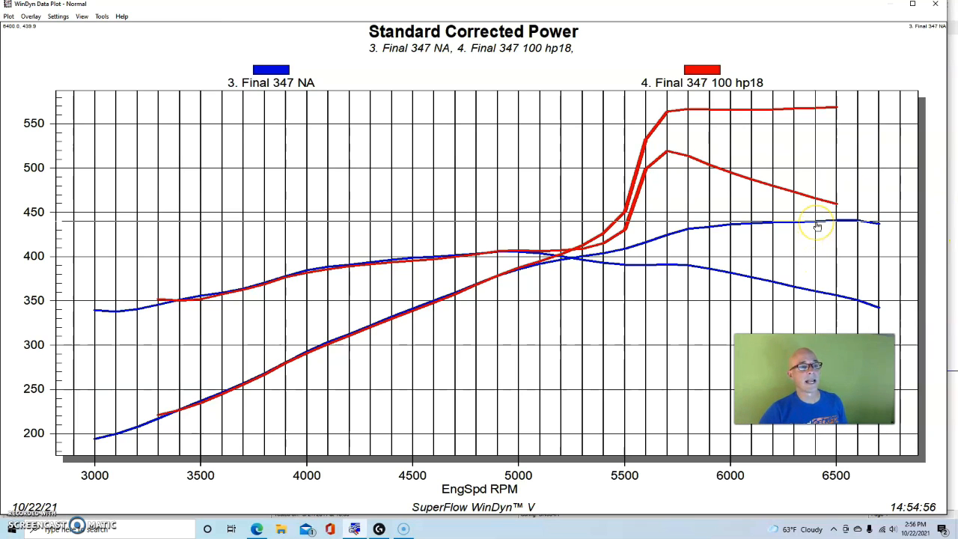
mouse_move(798, 112)
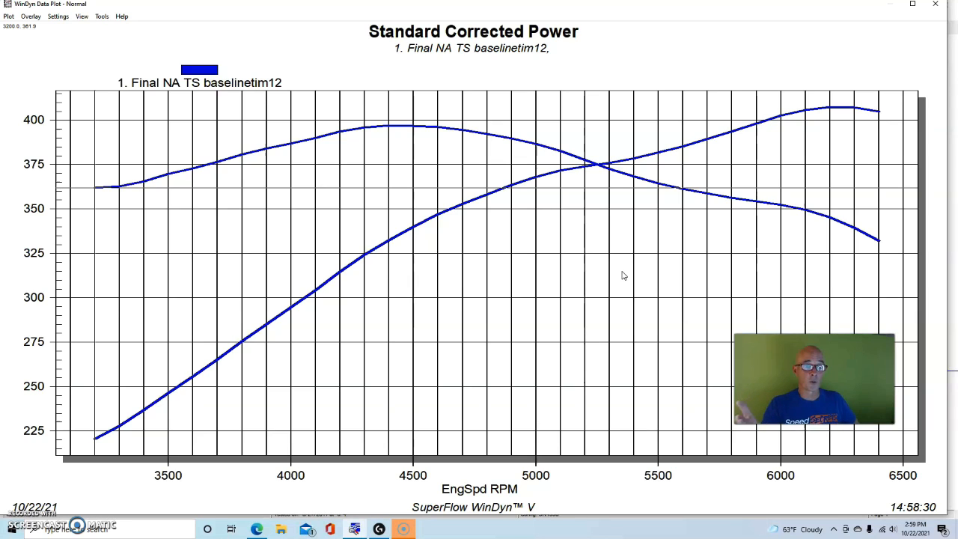
mouse_move(607, 241)
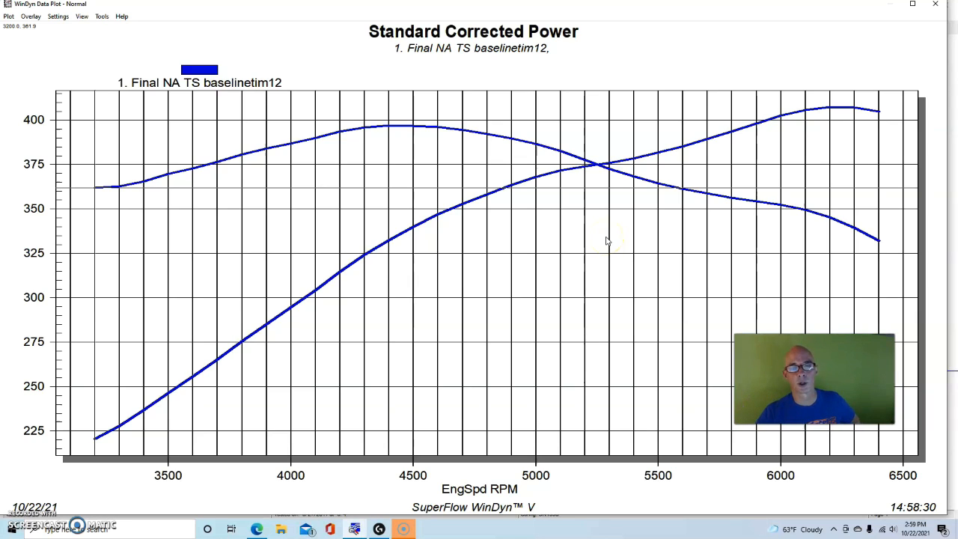
Replace the NA TS baseline curves with the '2. Headers' test from the Plot menu
click(8, 16)
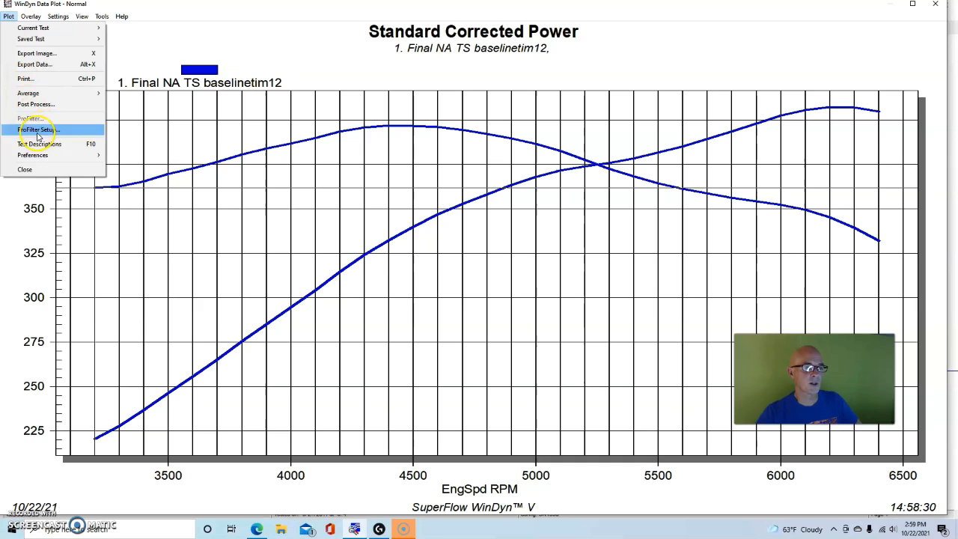
click(40, 143)
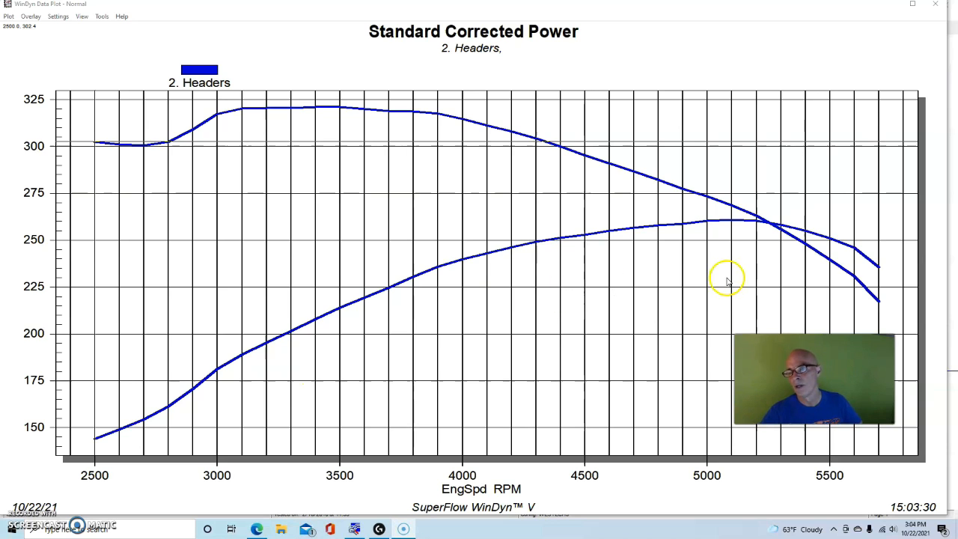
click(8, 15)
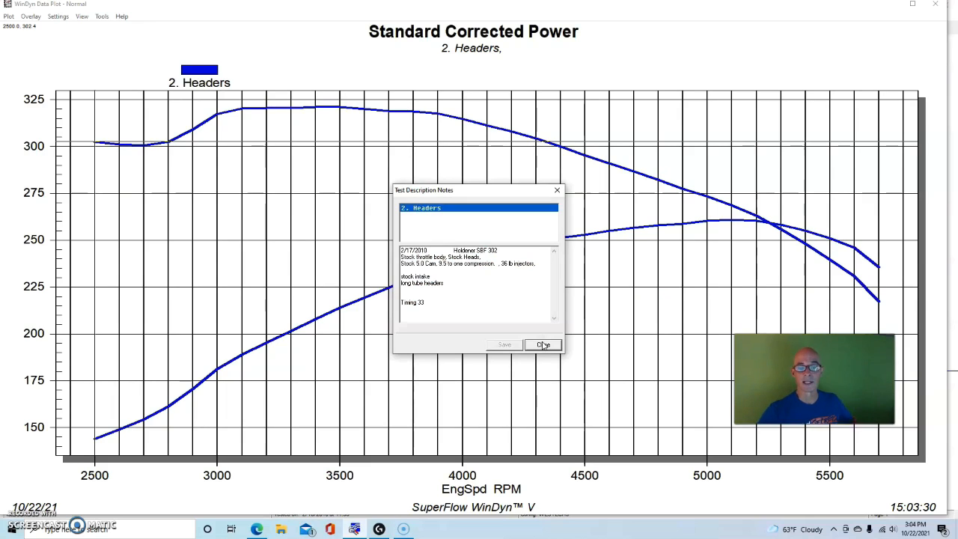
mouse_move(544, 345)
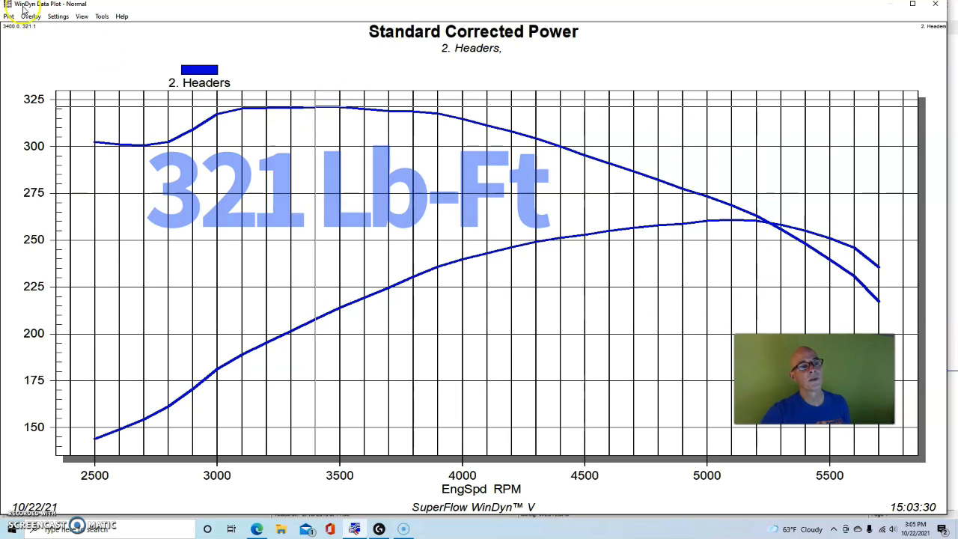
Overlay the '6.Mod- Holley SysteMax Intake' run from TURBO 302 FINALS on the Headers curves
click(31, 16)
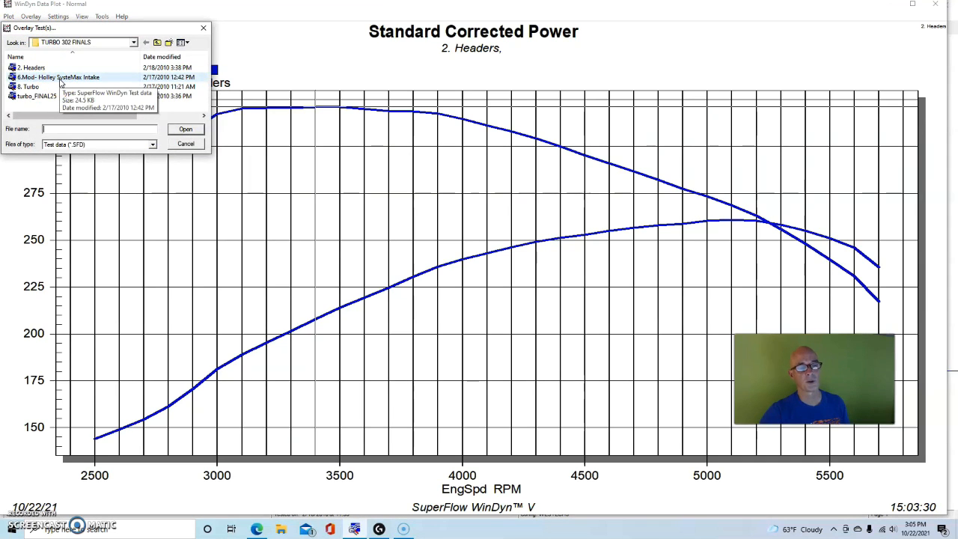
click(186, 129)
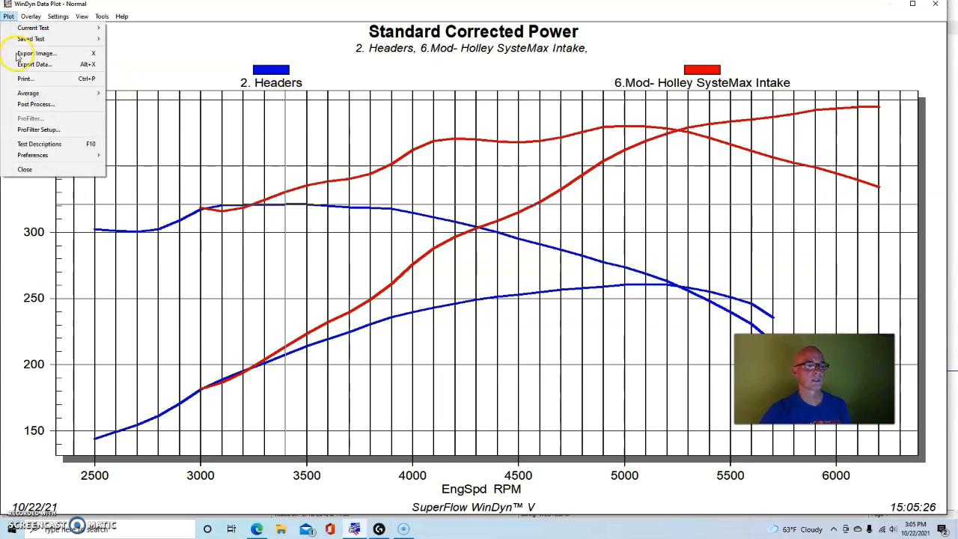
Overlay the '8. Turbo' run, then bring up the overlay test browser again
click(39, 144)
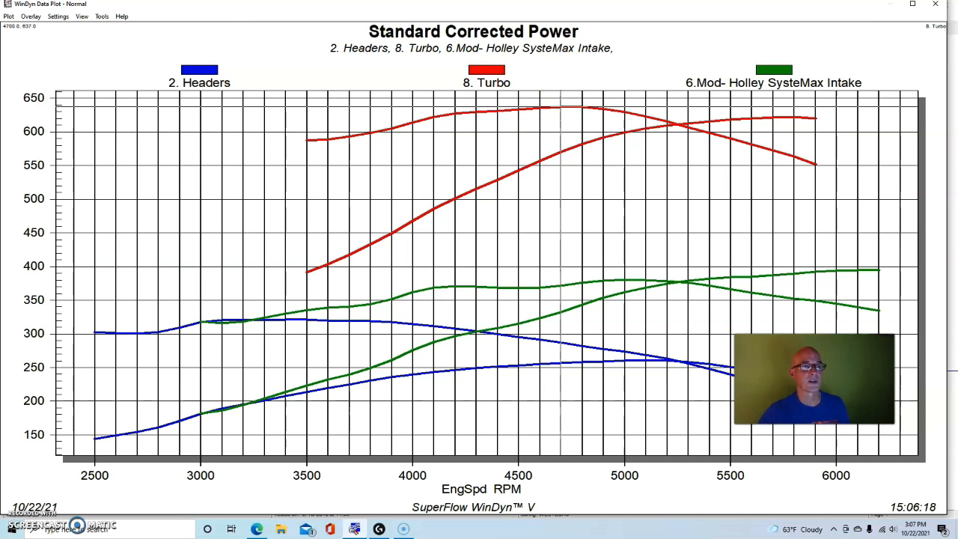
click(31, 16)
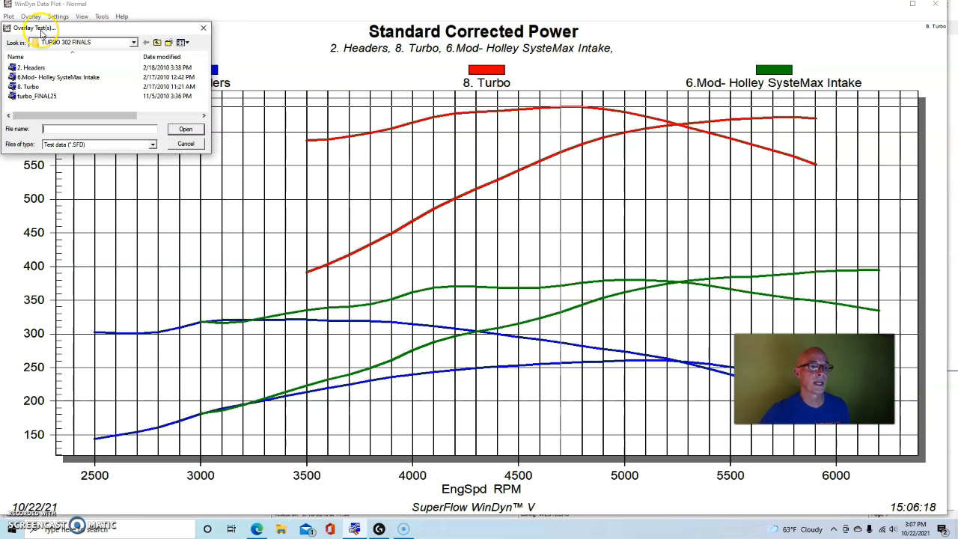